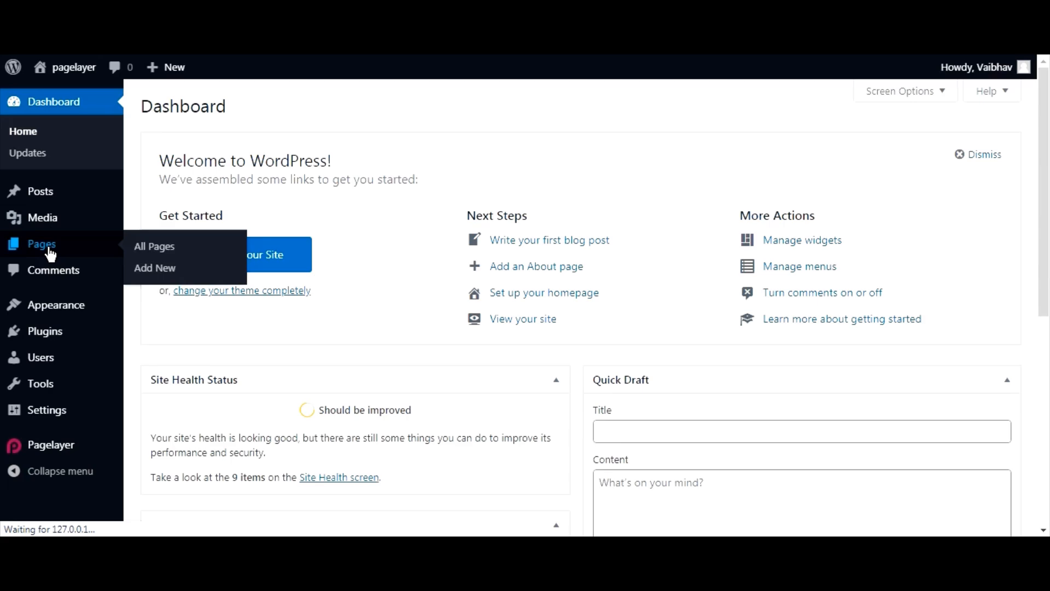
Step: Add a new page from Pages titled 'Test' and confirm publishing it
left_click(153, 246)
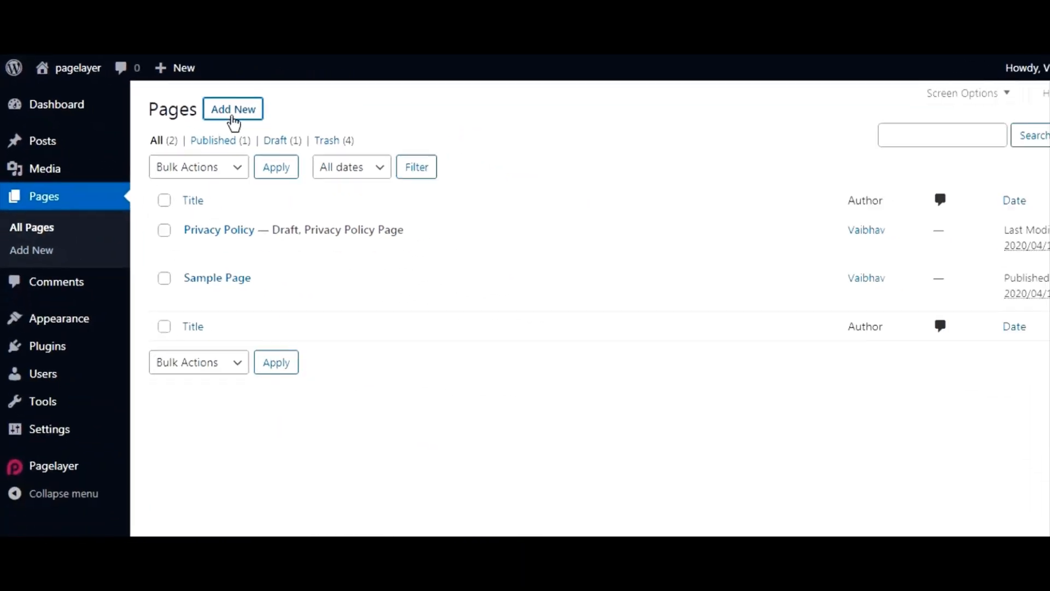
left_click(232, 109)
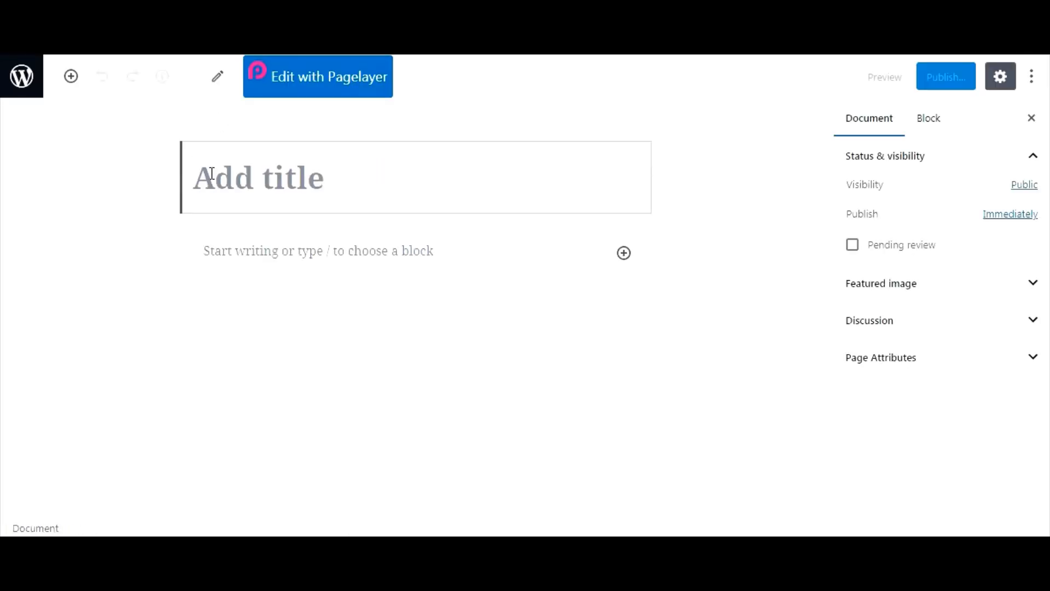
type("T")
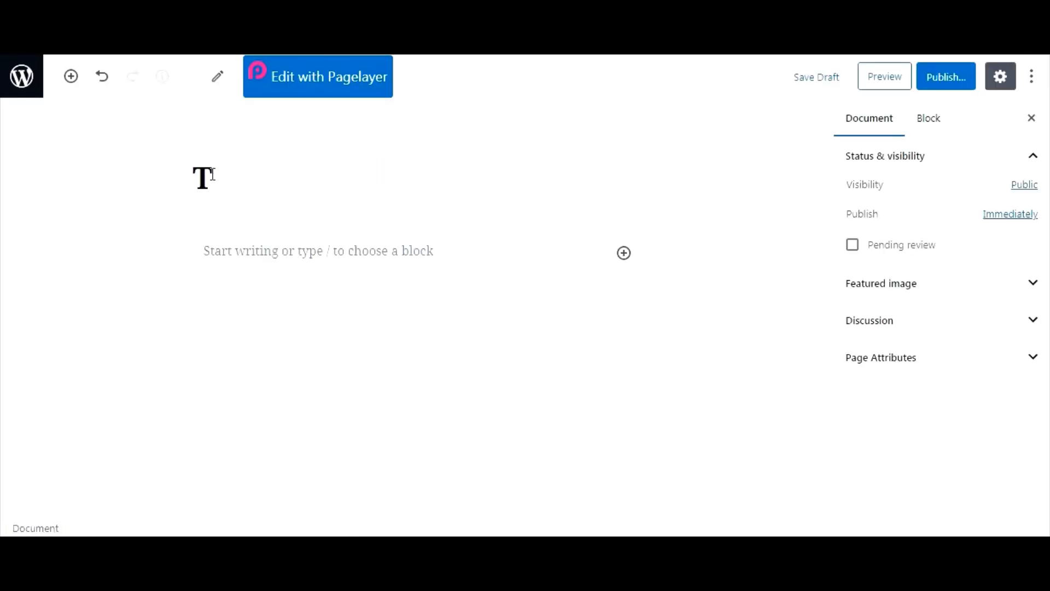
type("est")
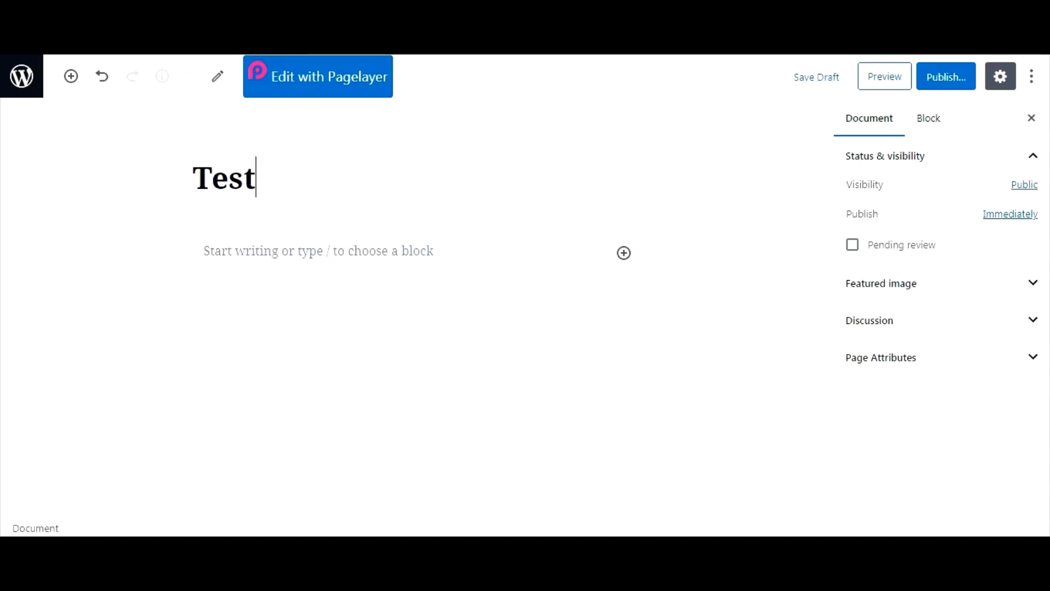
left_click(945, 76)
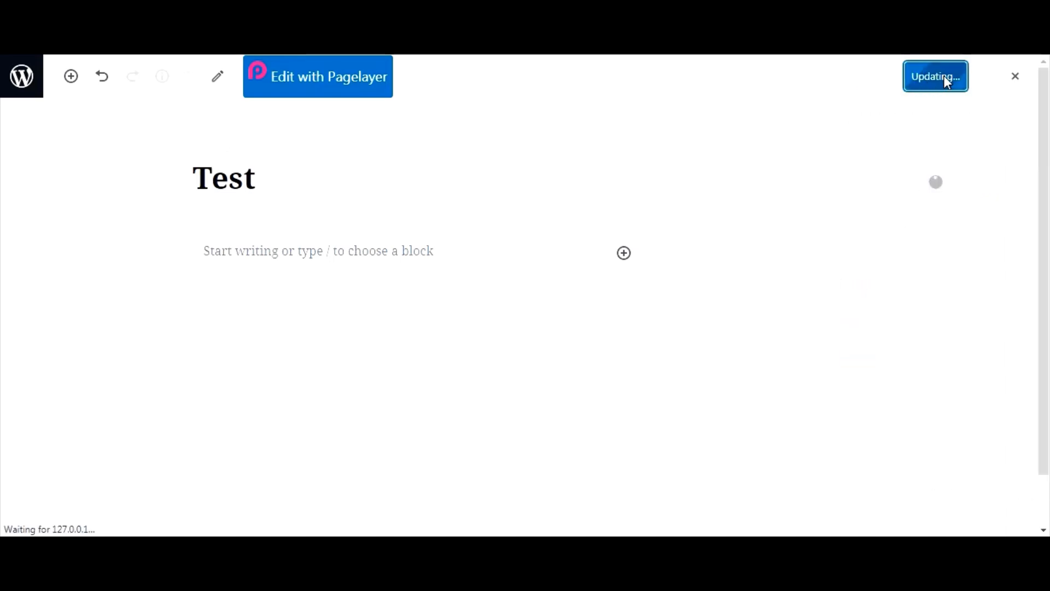
left_click(935, 76)
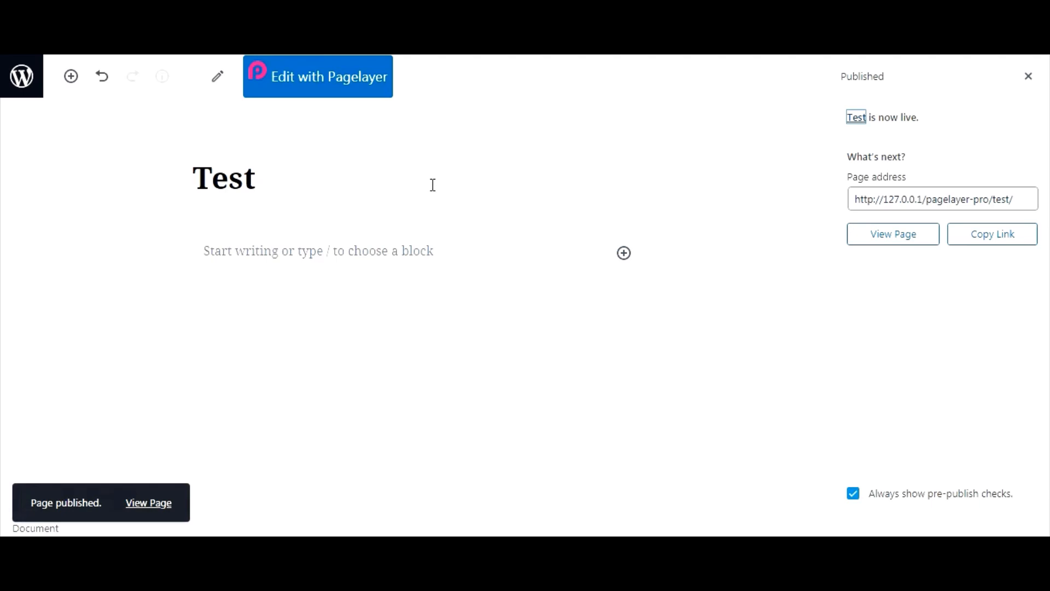
Step: Launch the Test page in Pagelayer and scroll the empty editing canvas
left_click(317, 76)
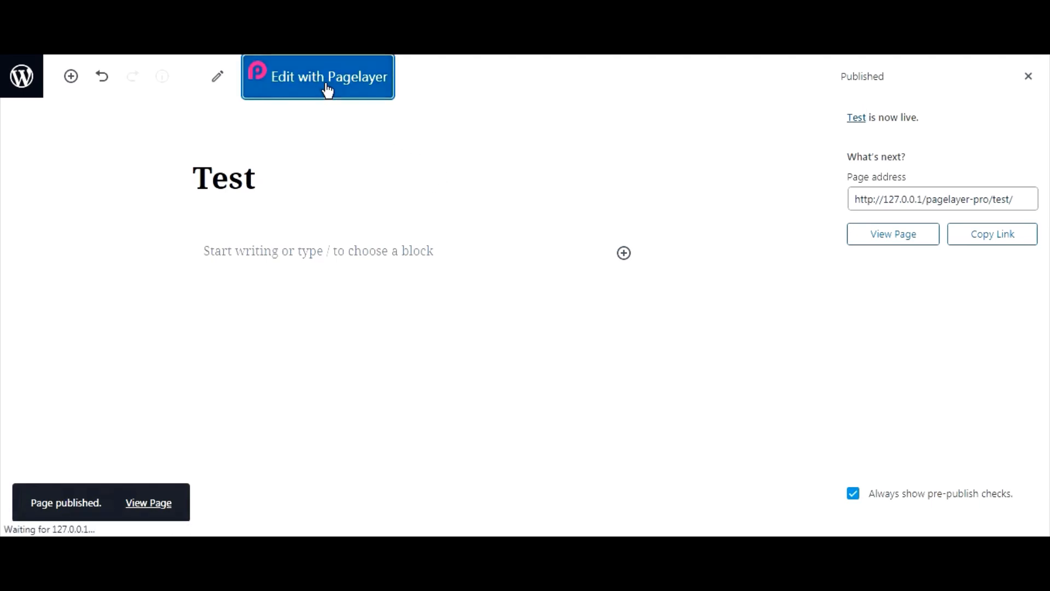
left_click(318, 76)
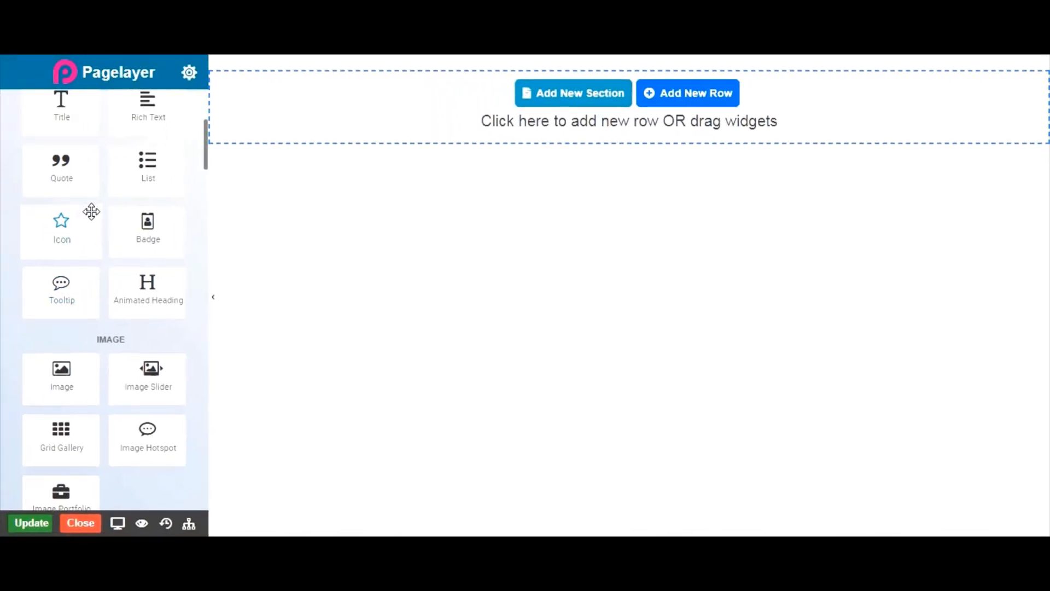
scroll("down", 3)
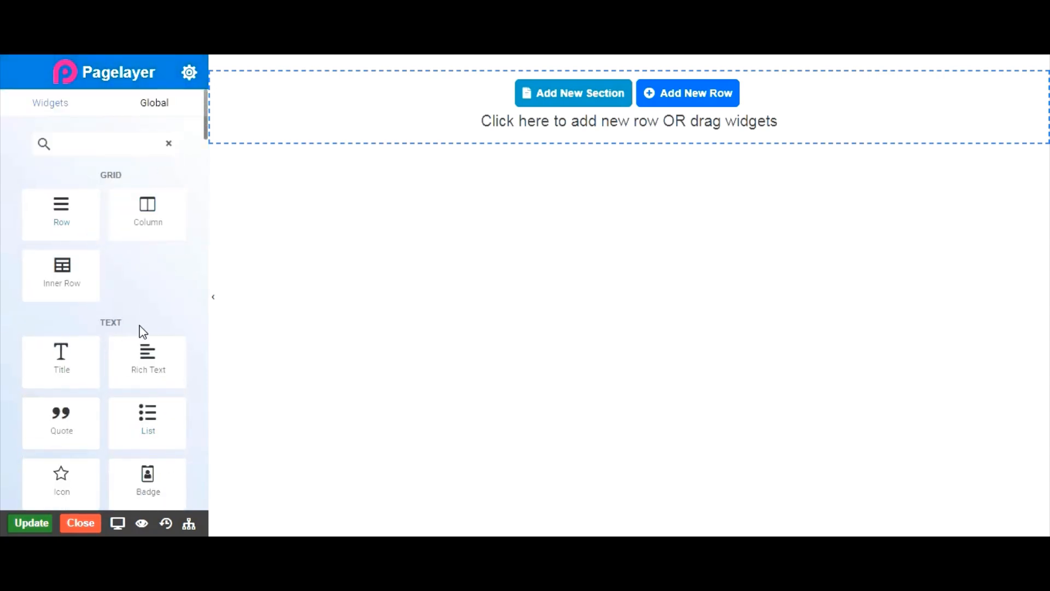
scroll("down", 3)
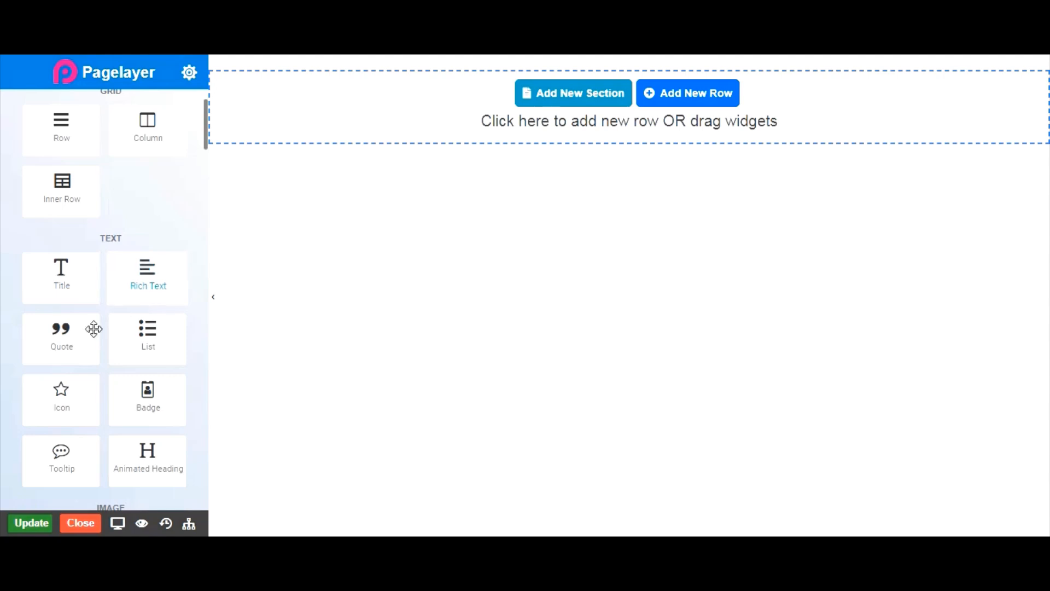
mouse_move(154, 338)
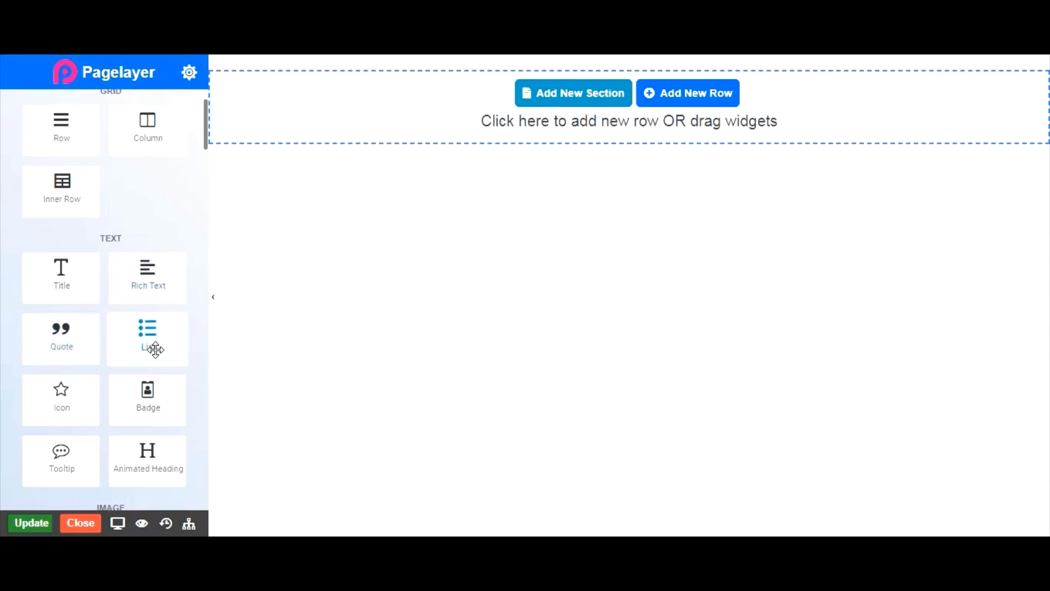
mouse_move(797, 163)
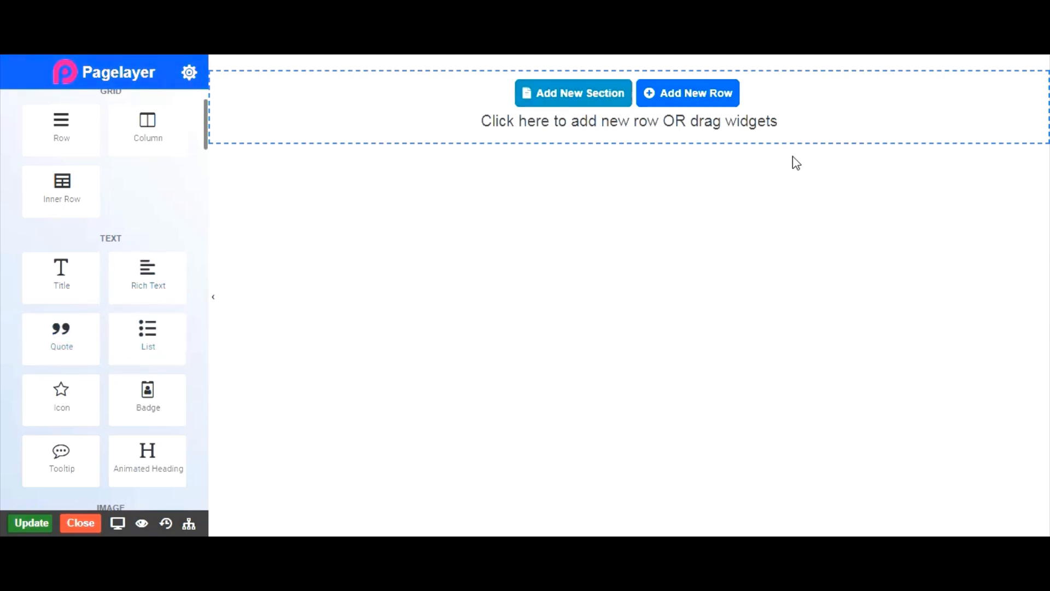
mouse_move(713, 159)
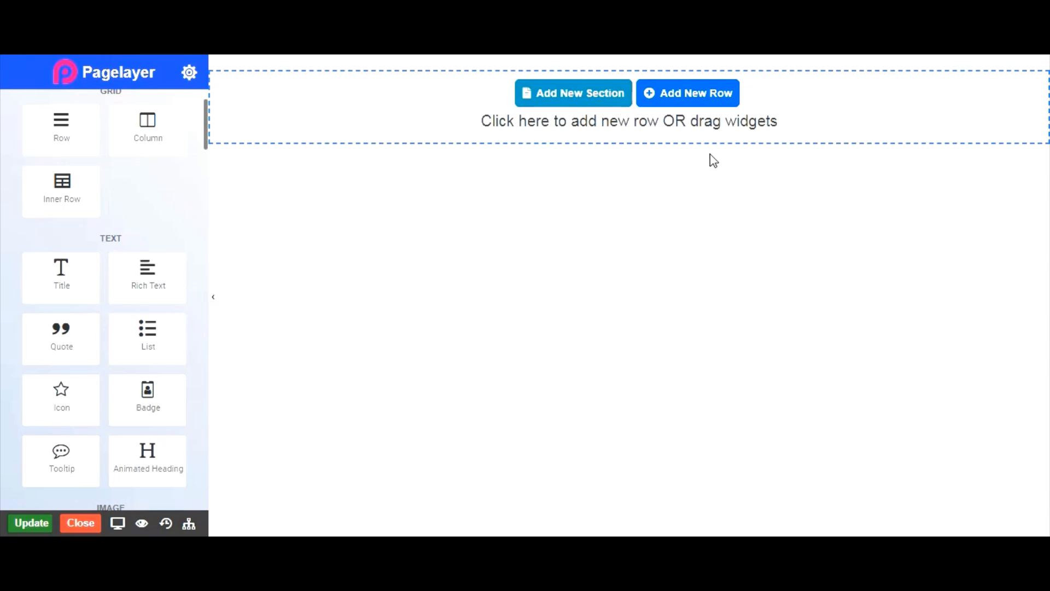
mouse_move(687, 101)
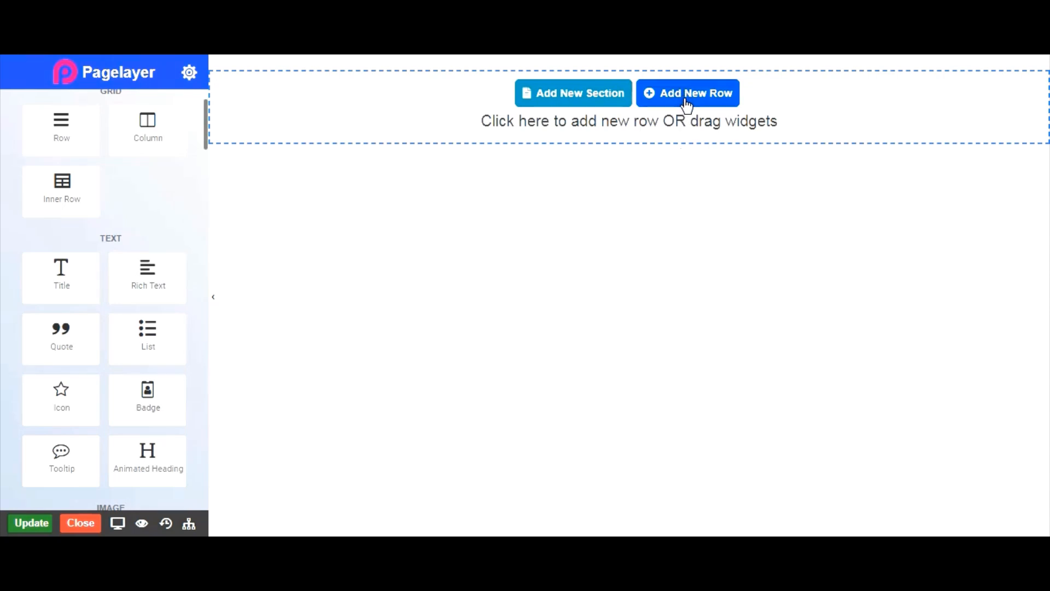
mouse_move(573, 92)
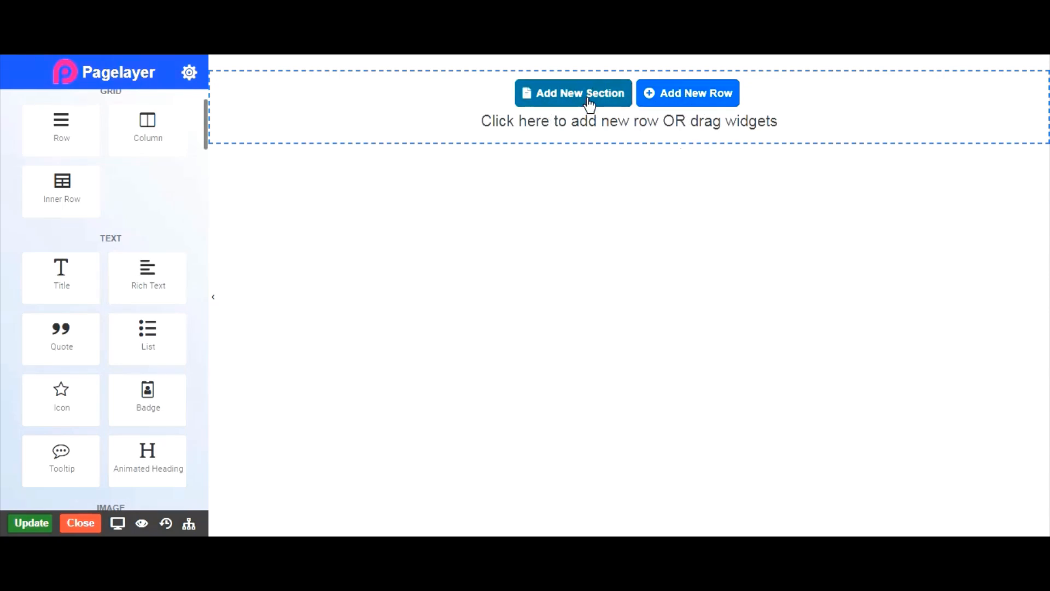
mouse_move(687, 92)
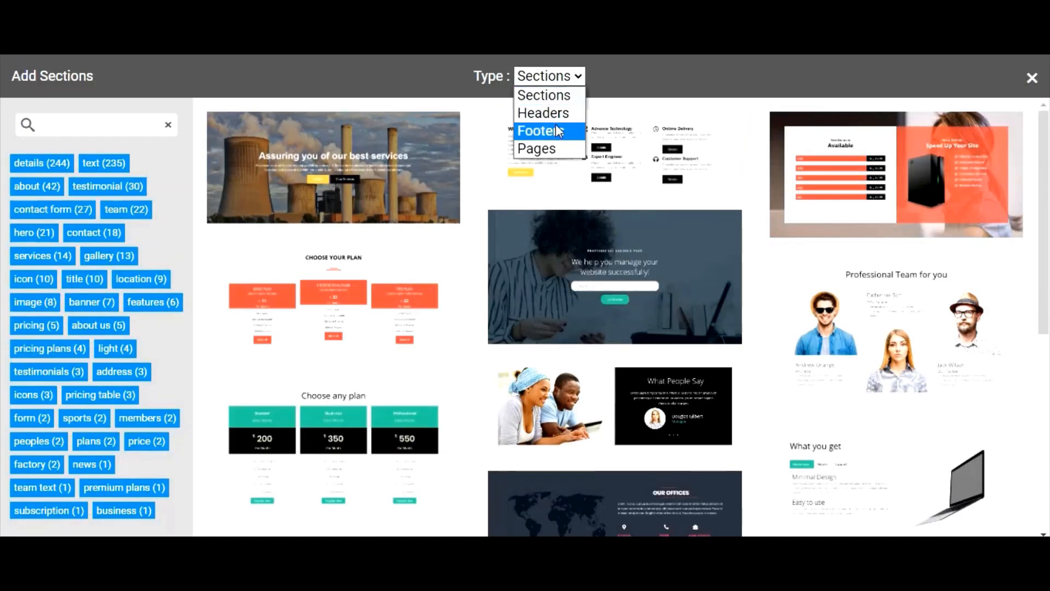
Step: Switch the section library's Type from Sections to Pages
left_click(537, 148)
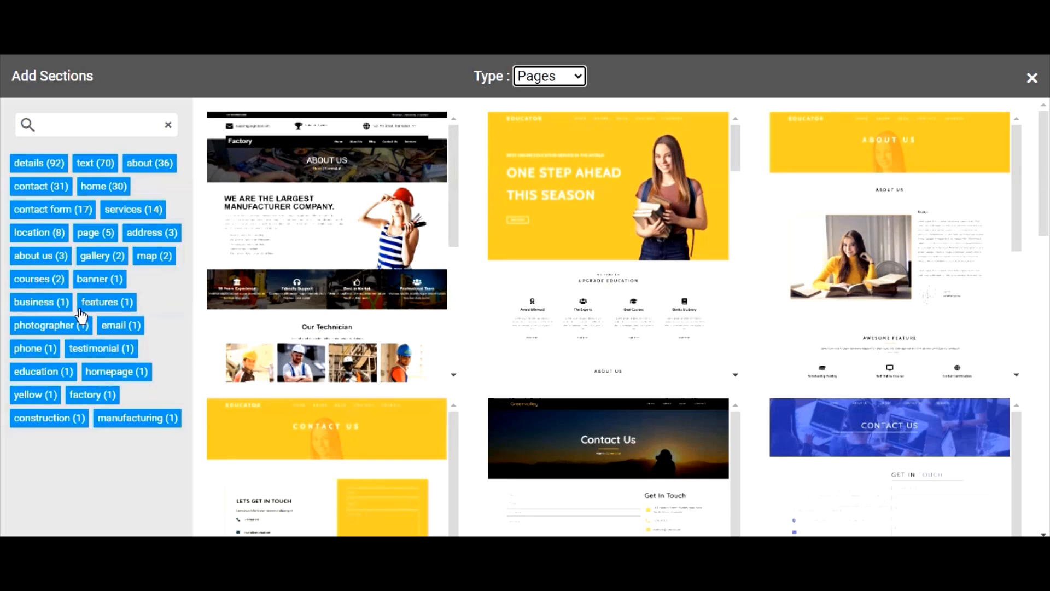
mouse_move(240, 239)
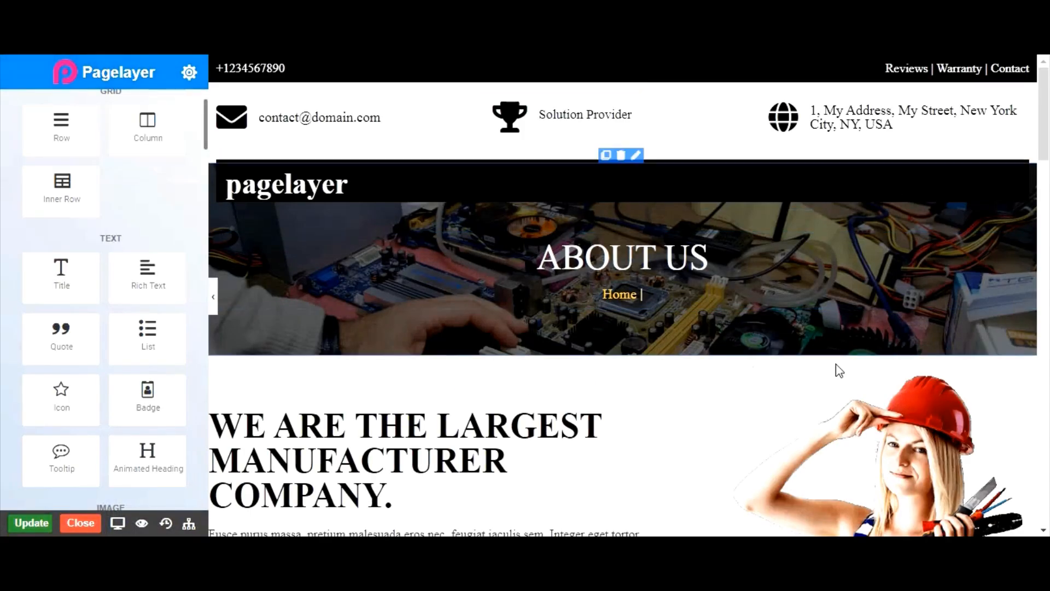
Step: Scroll through the Factory About Us template to reach the manufacturer heading
scroll("down", 3)
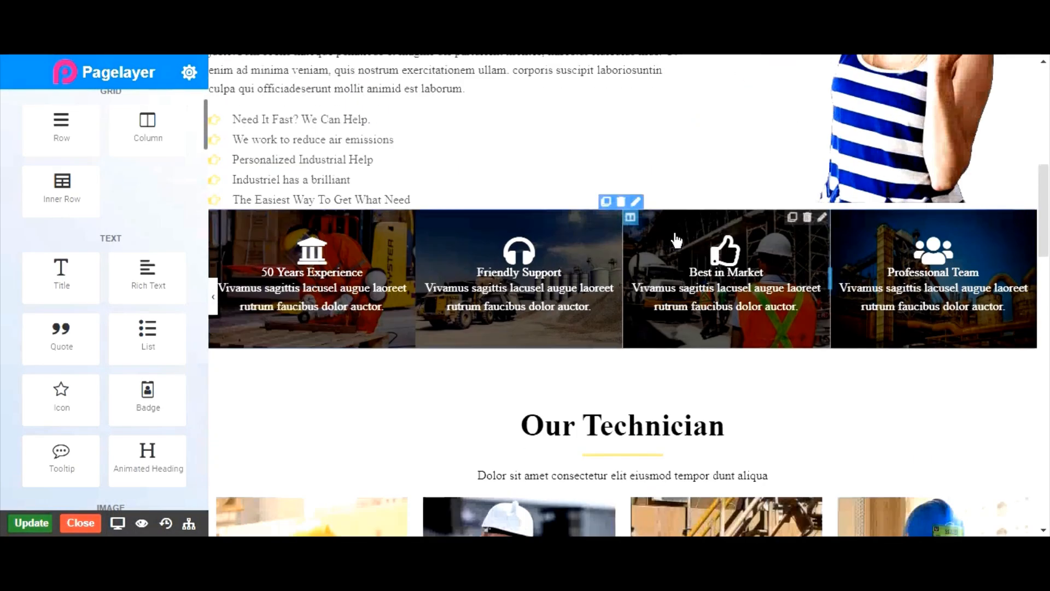
scroll("up", 3)
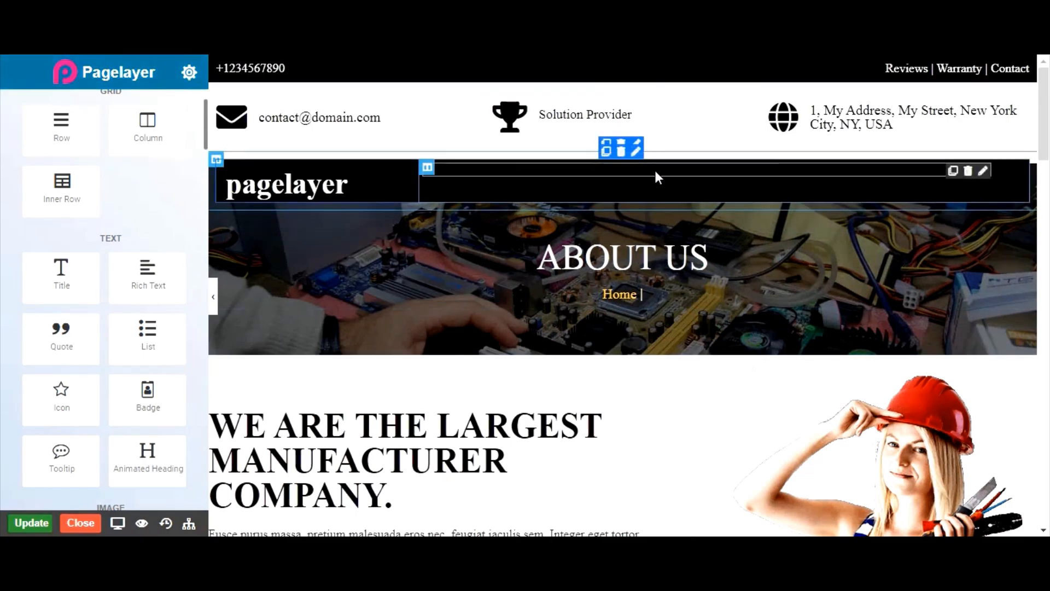
scroll("down", 3)
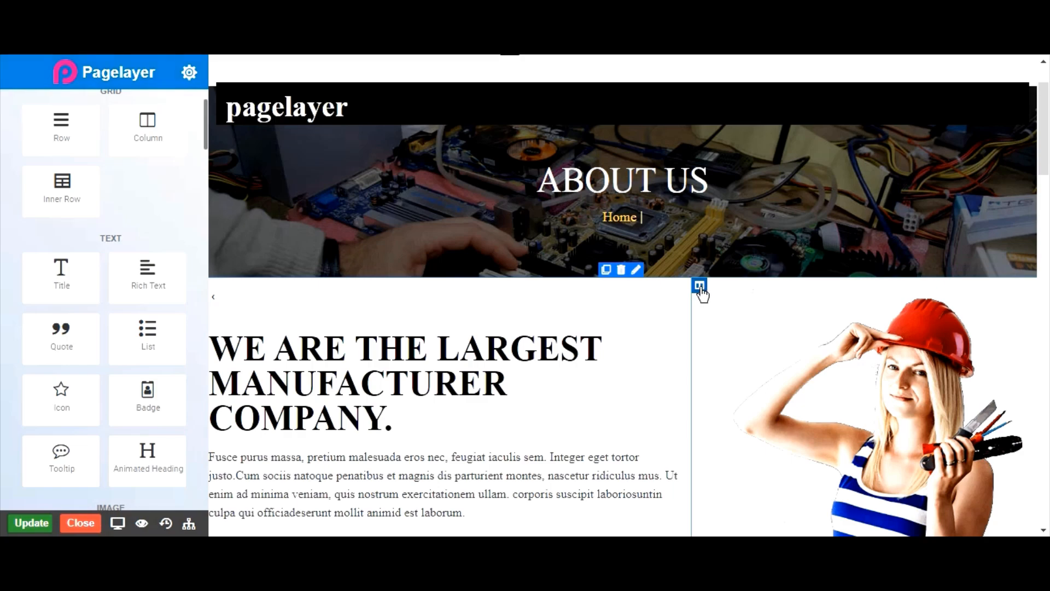
scroll("down", 3)
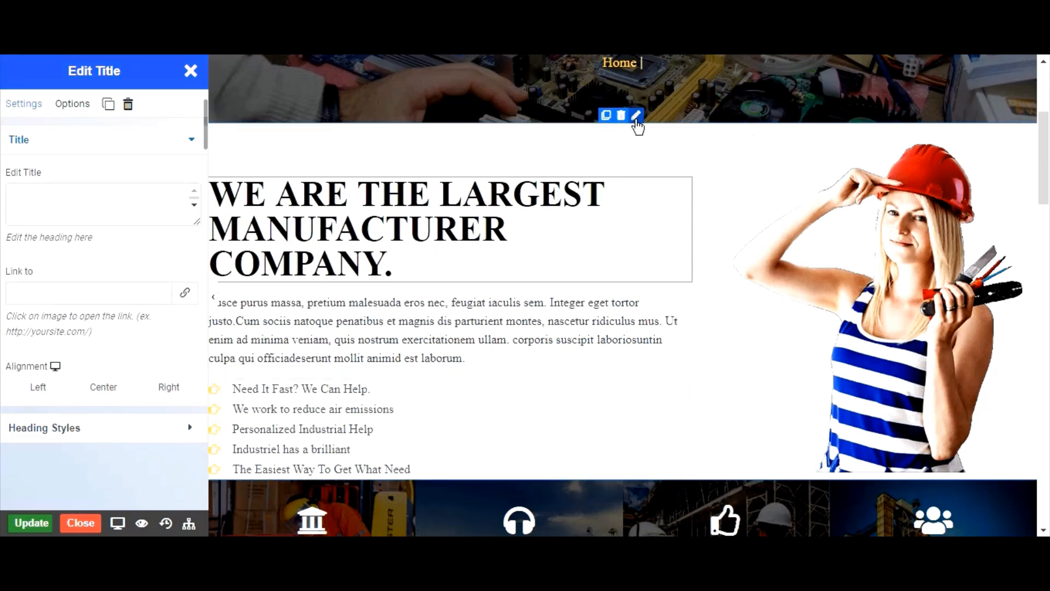
Step: Open the feature-box row's settings and duplicate the four-card row
left_click(635, 115)
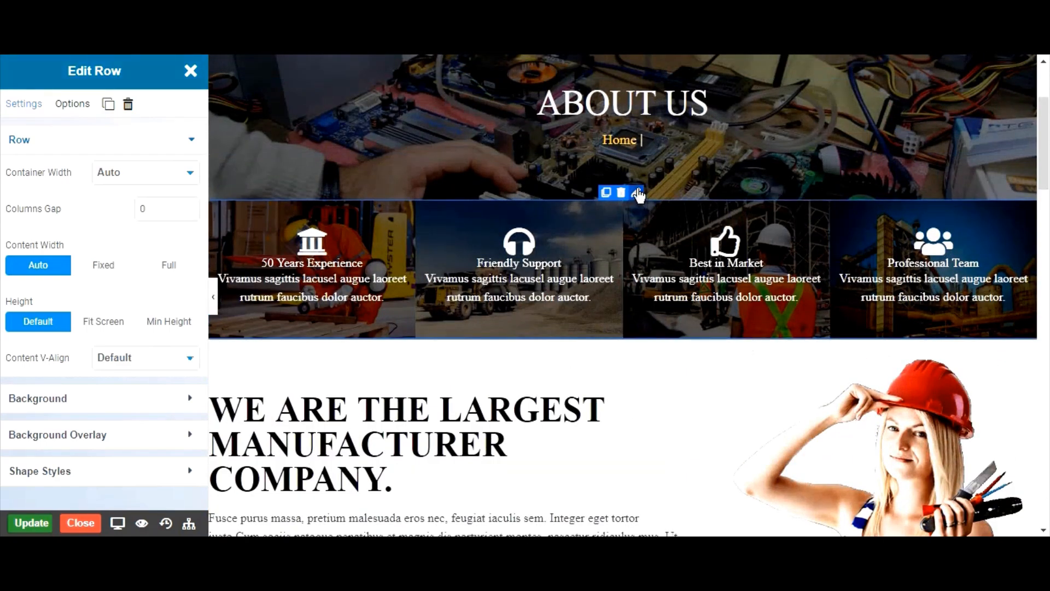
mouse_move(605, 193)
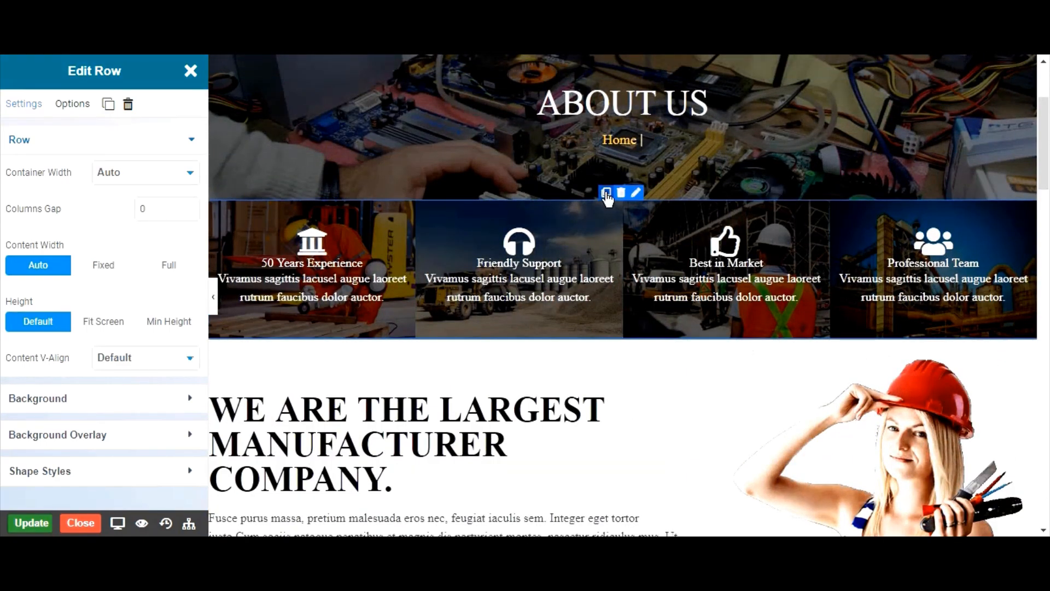
left_click(606, 193)
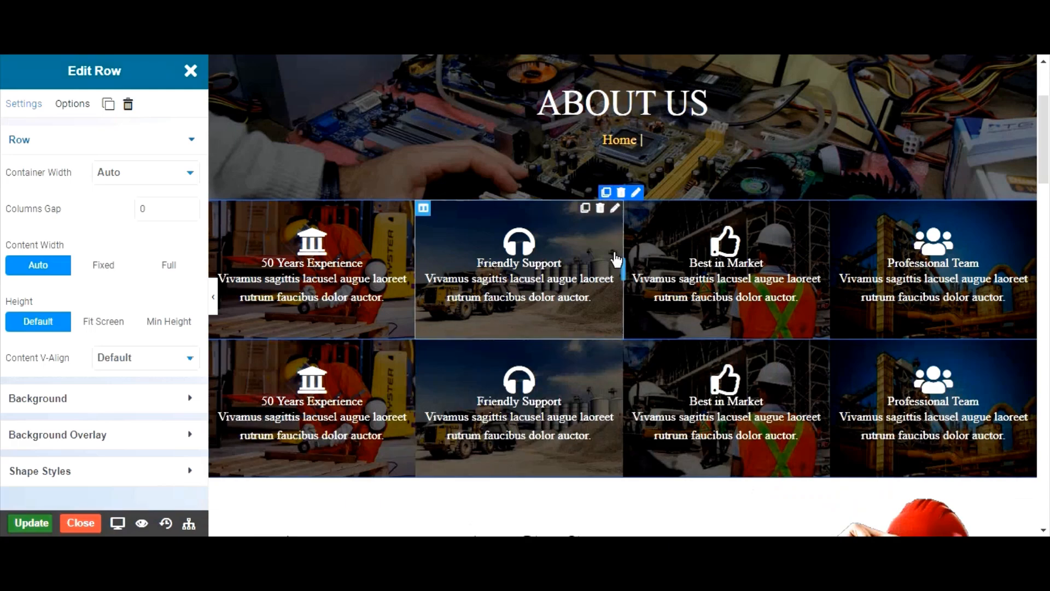
left_click(605, 193)
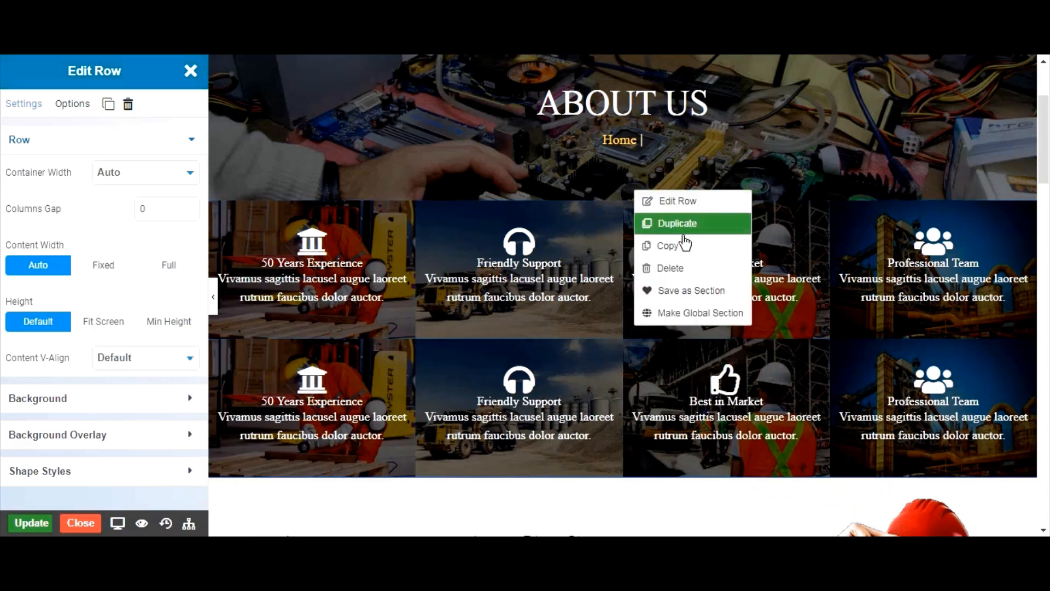
mouse_move(678, 268)
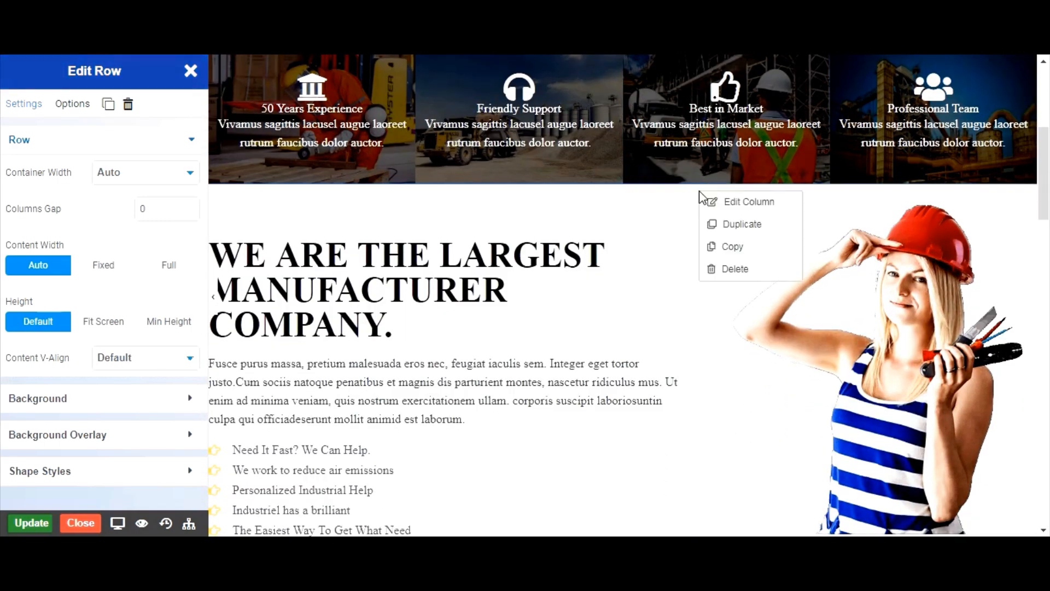
mouse_move(161, 147)
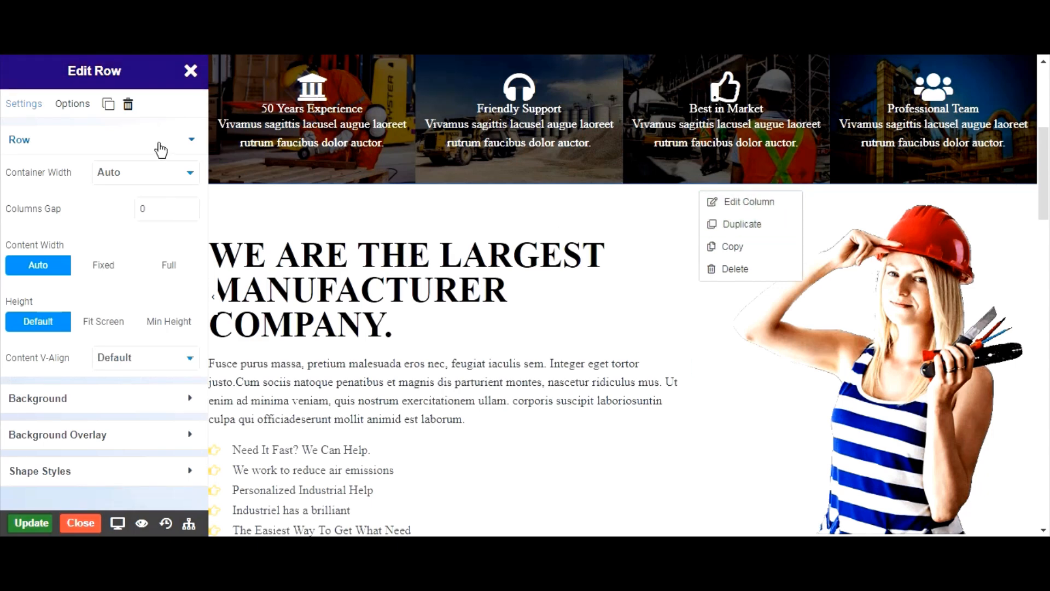
Step: Add an empty column beside the manufacturer heading, then delete it
left_click(191, 71)
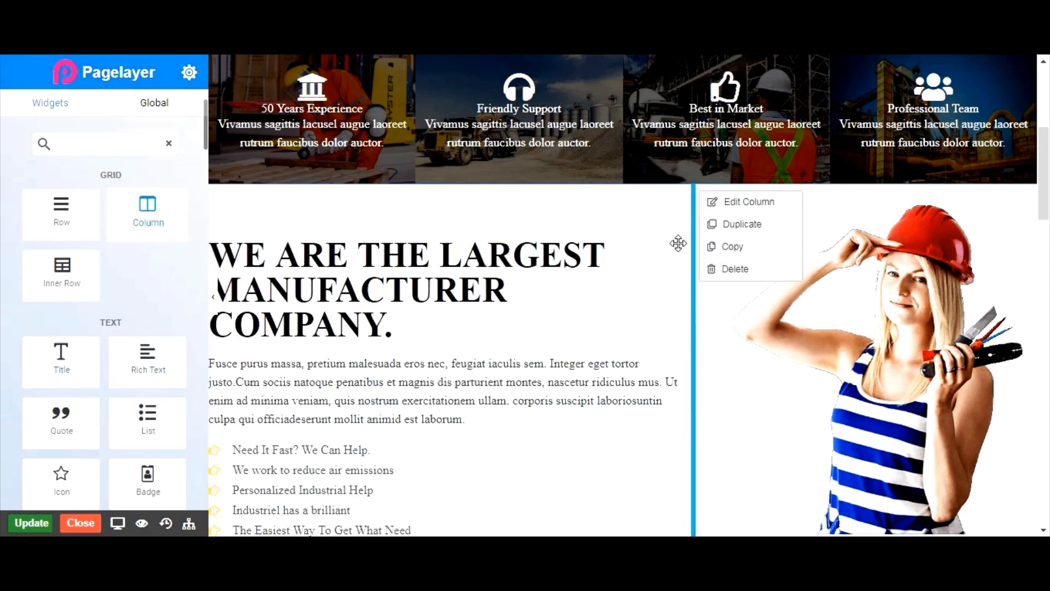
left_click(748, 201)
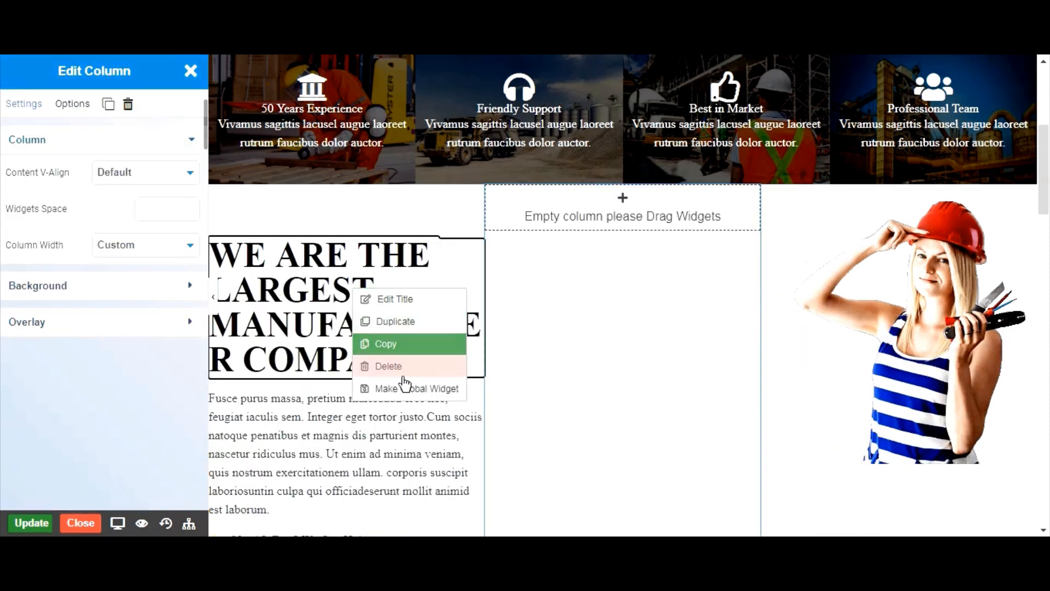
scroll("down", 3)
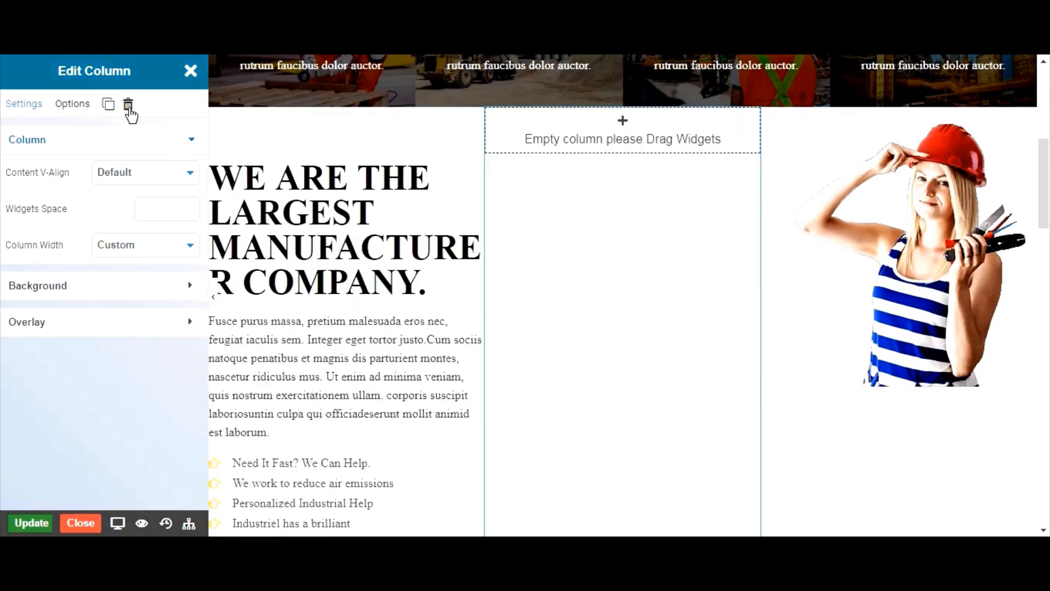
left_click(190, 71)
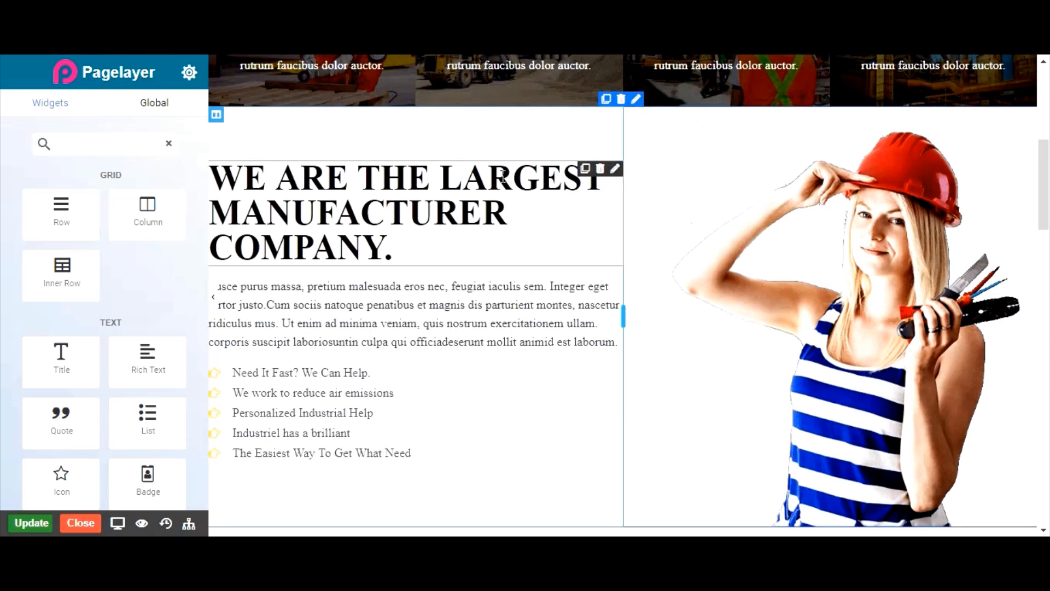
scroll("down", 3)
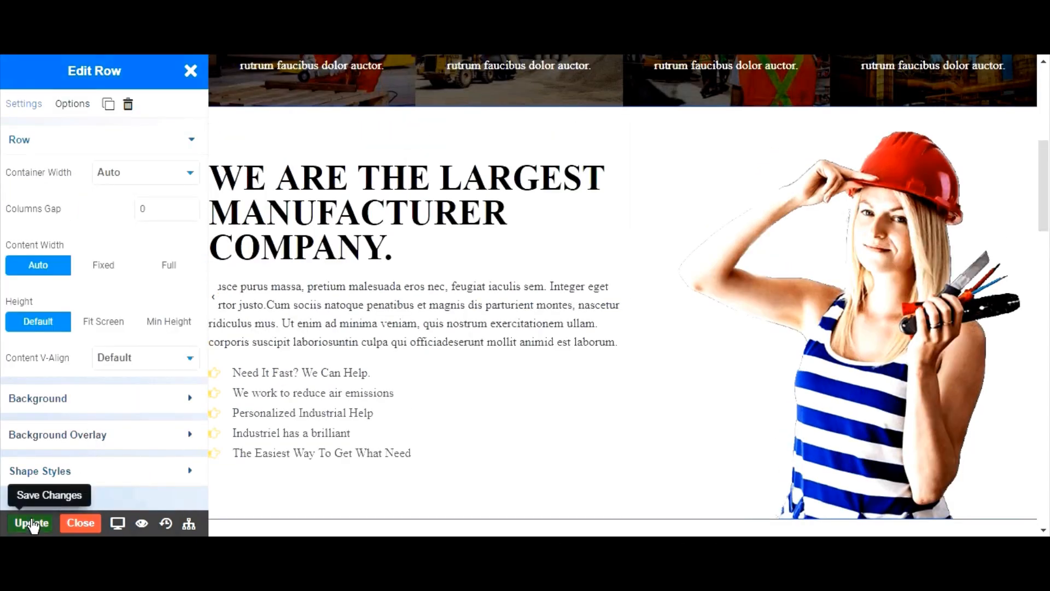
Step: Save the Test page updates and collapse the Pagelayer sidebar
left_click(191, 71)
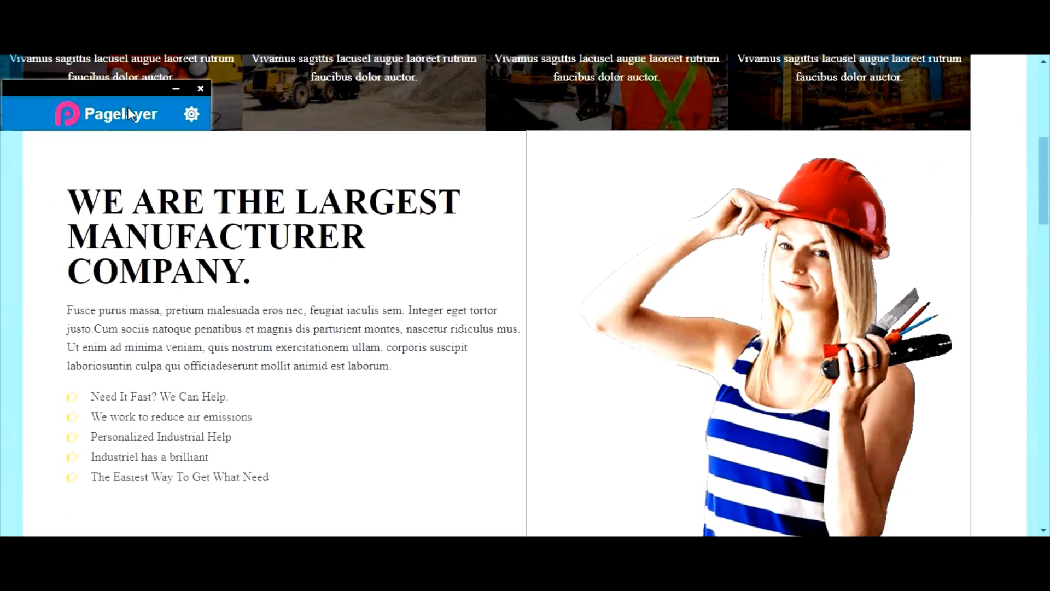
left_click(200, 89)
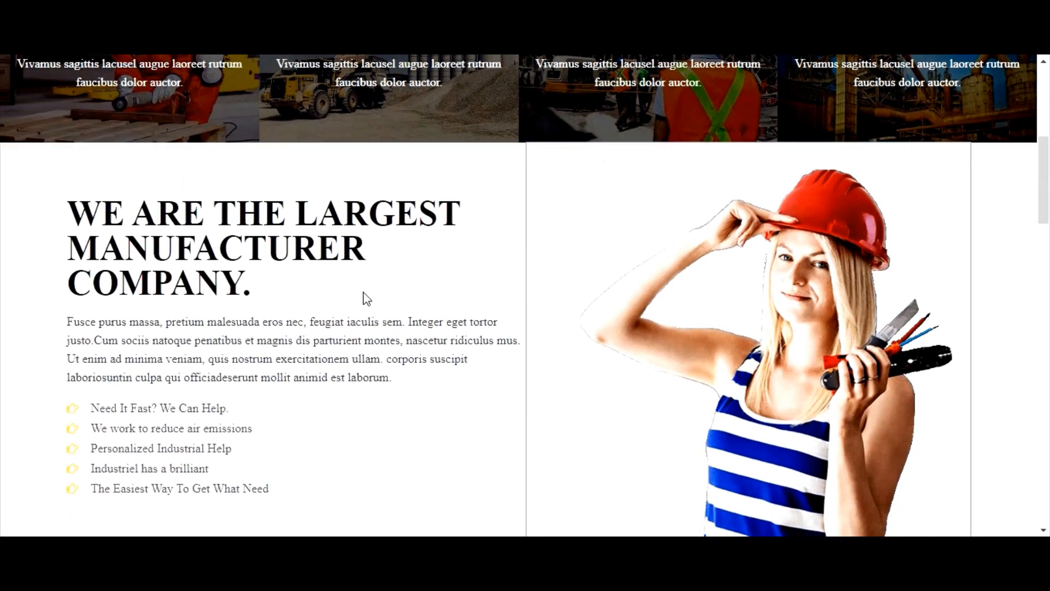